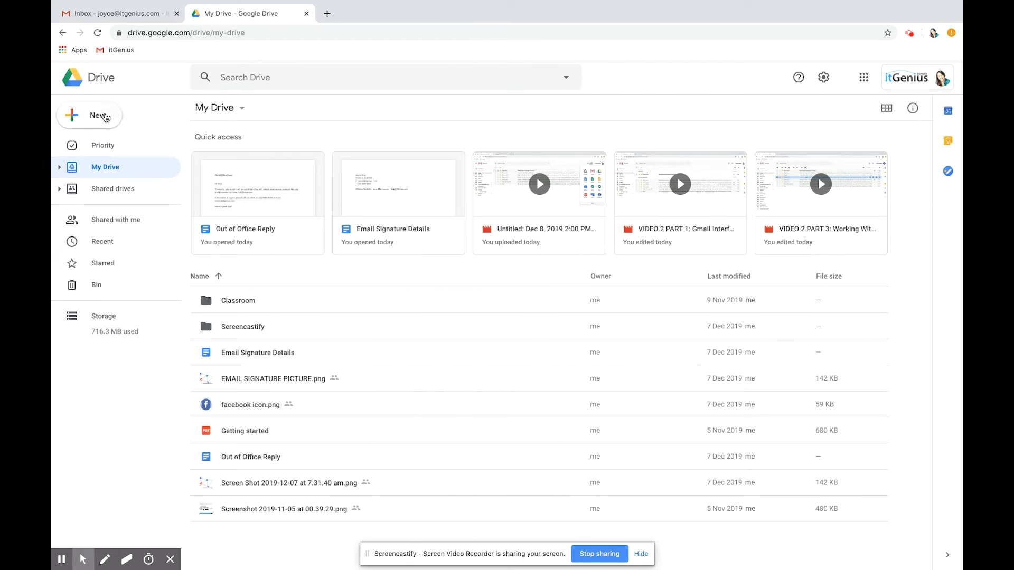
# Create a folder named JOYCE'S HEADSHOTS in My Drive and select it
pyautogui.click(89, 115)
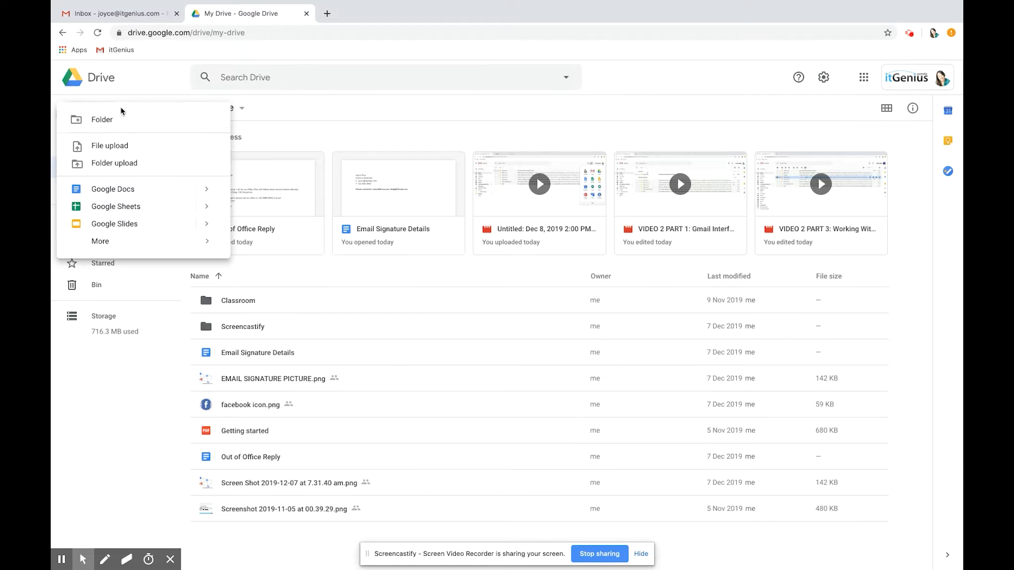
pyautogui.moveTo(110, 120)
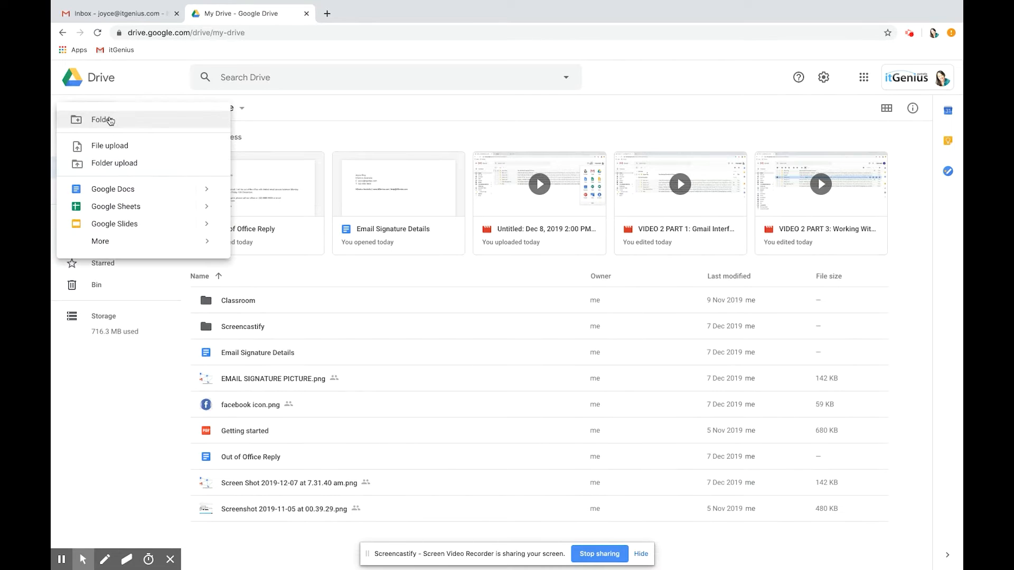
pyautogui.moveTo(146, 150)
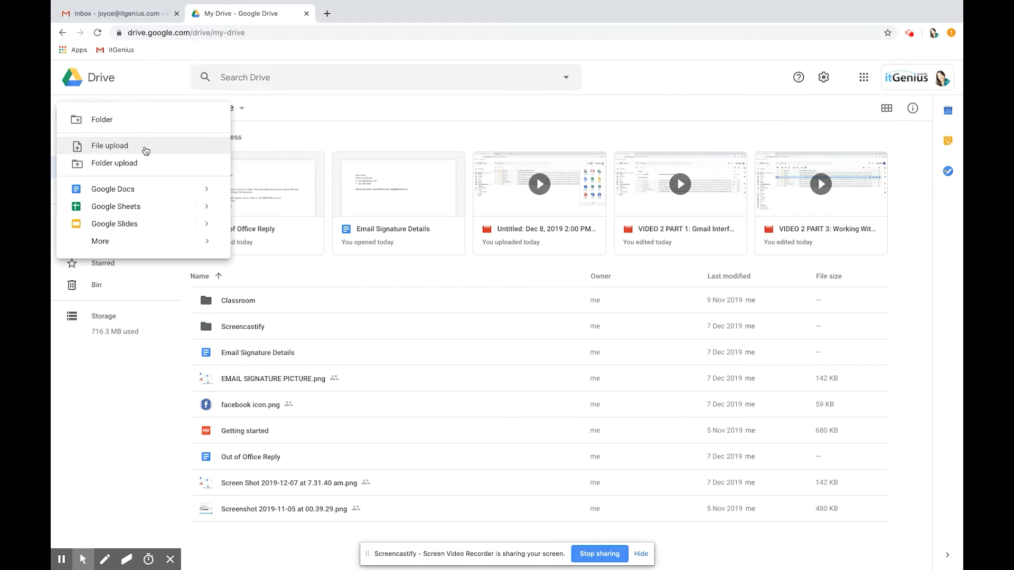
pyautogui.moveTo(156, 149)
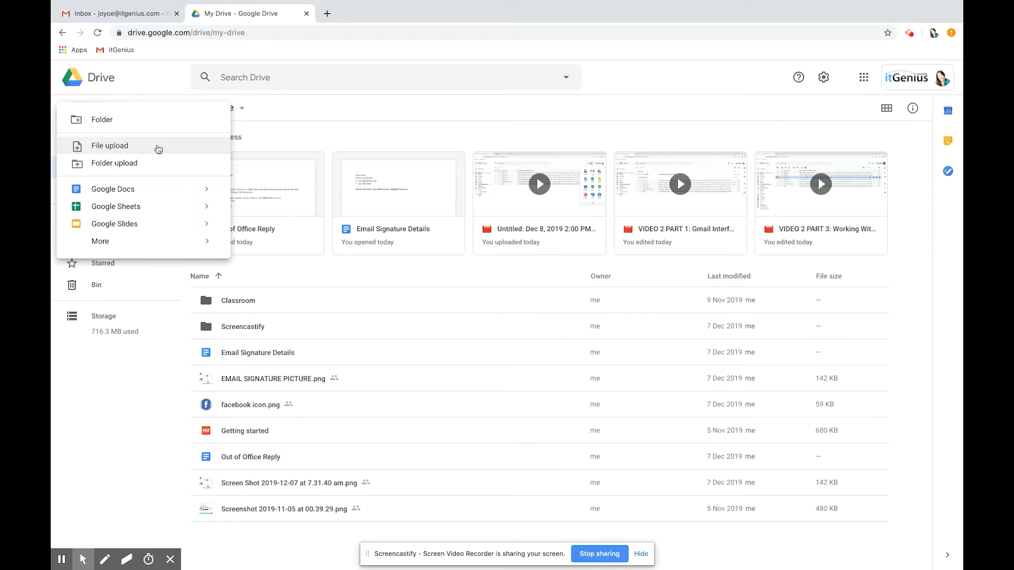
pyautogui.moveTo(146, 165)
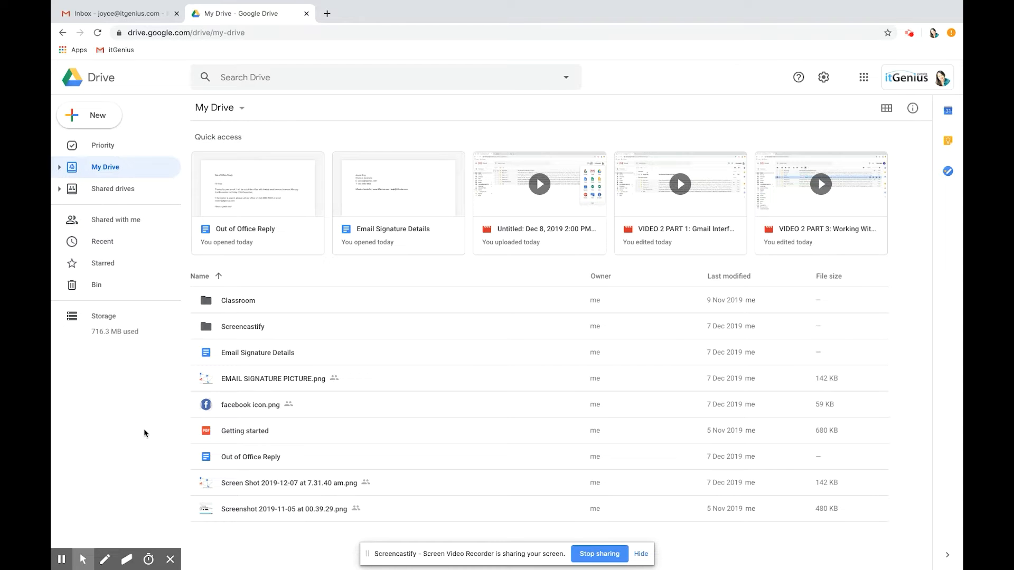
pyautogui.moveTo(165, 410)
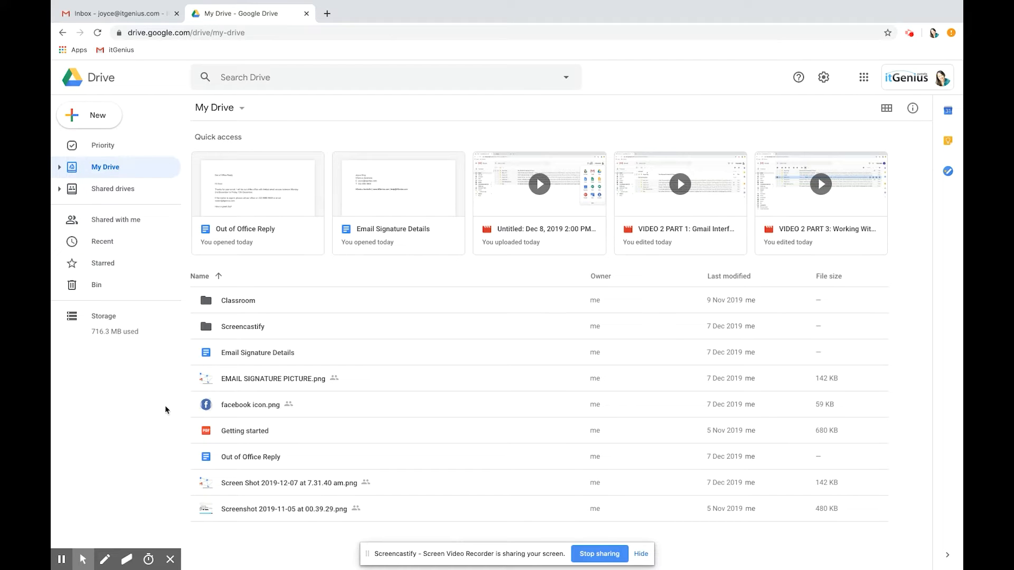
pyautogui.moveTo(274, 289)
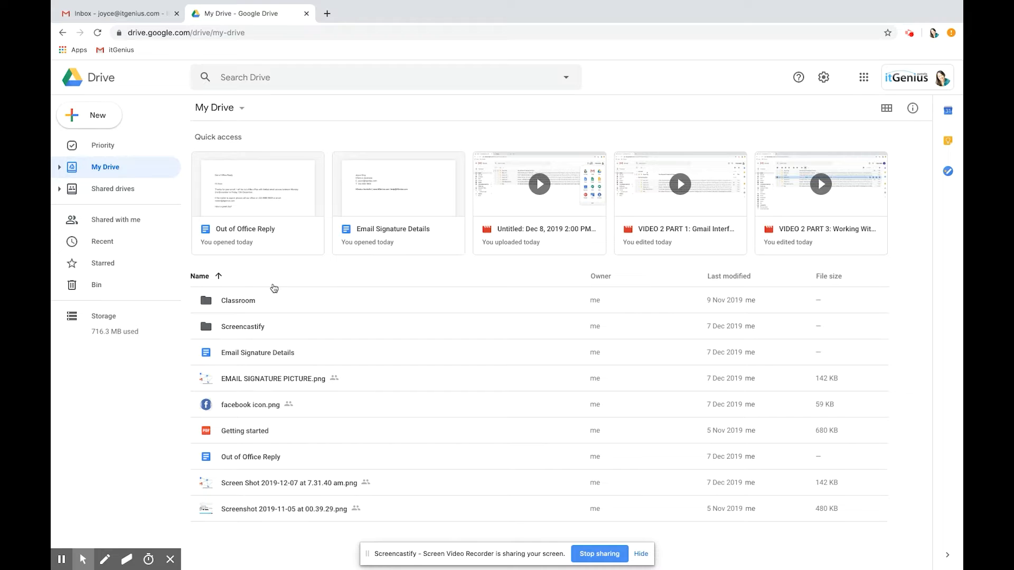
pyautogui.moveTo(308, 412)
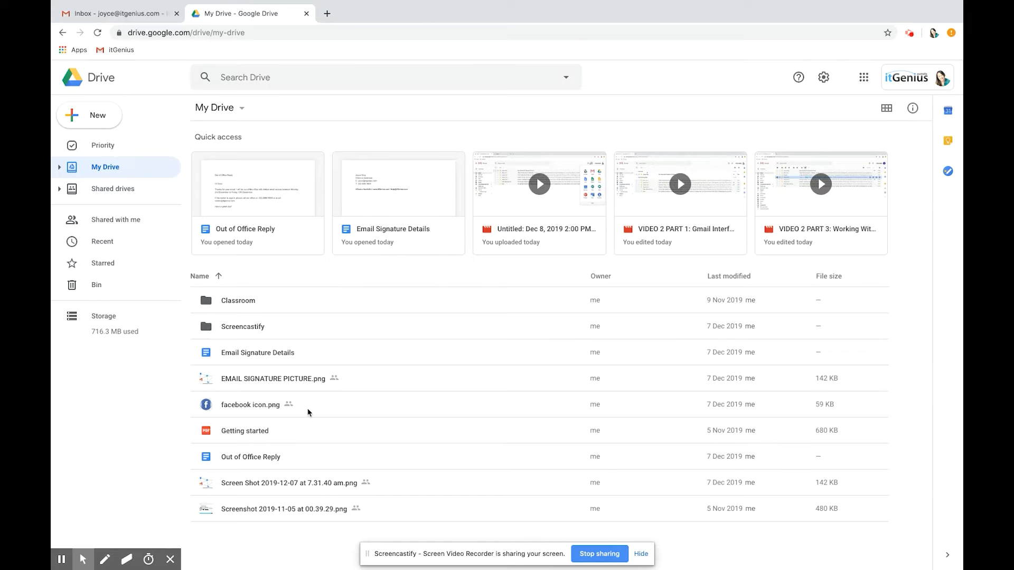
pyautogui.click(89, 116)
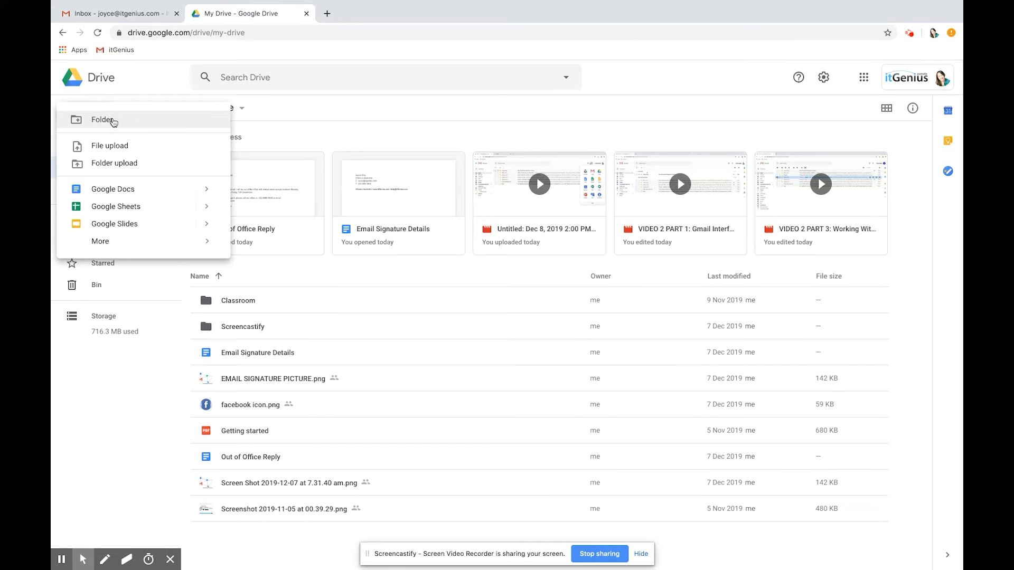
pyautogui.click(103, 120)
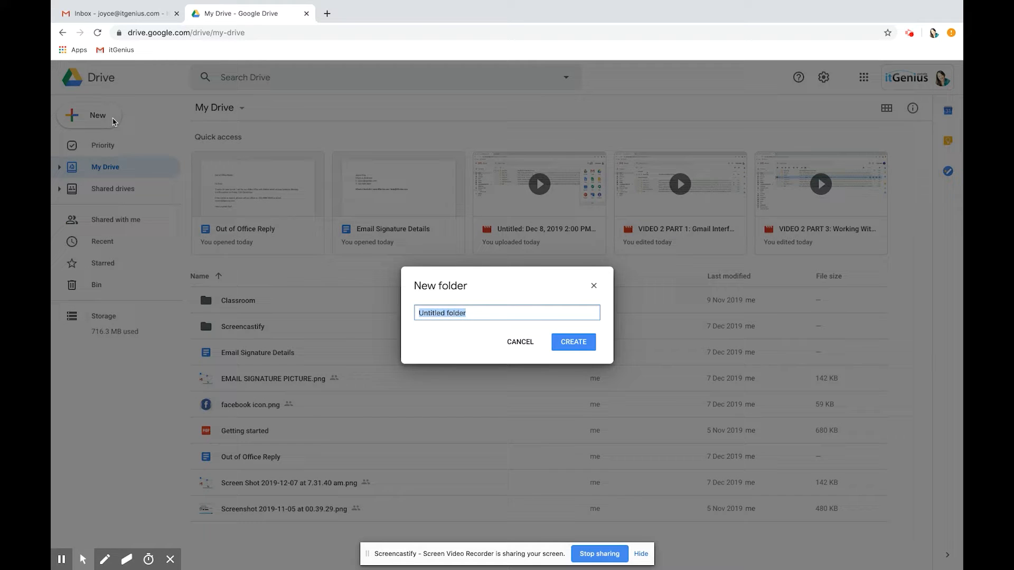
pyautogui.write("JOYCE'S HEADSHOTS")
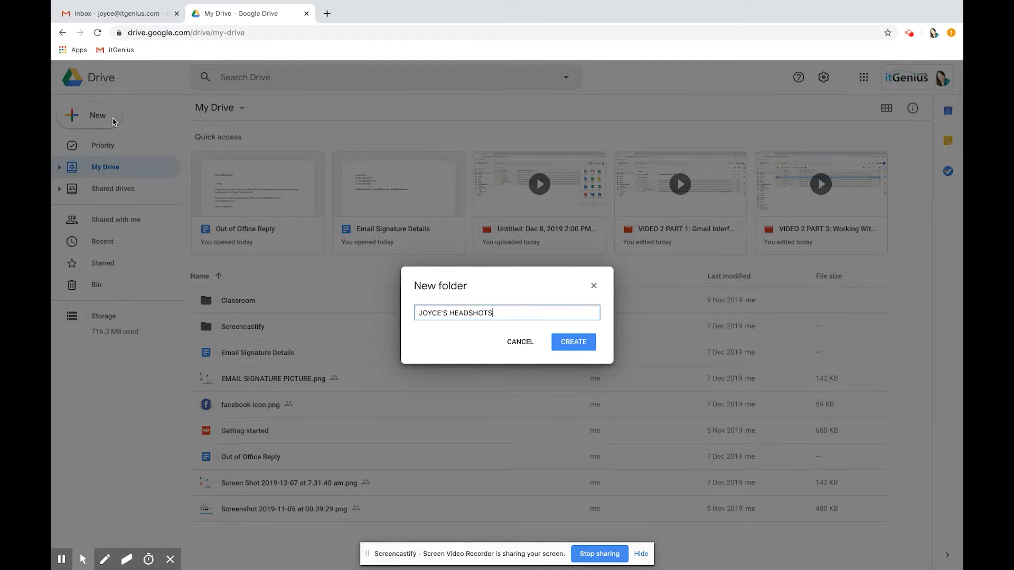
pyautogui.click(571, 341)
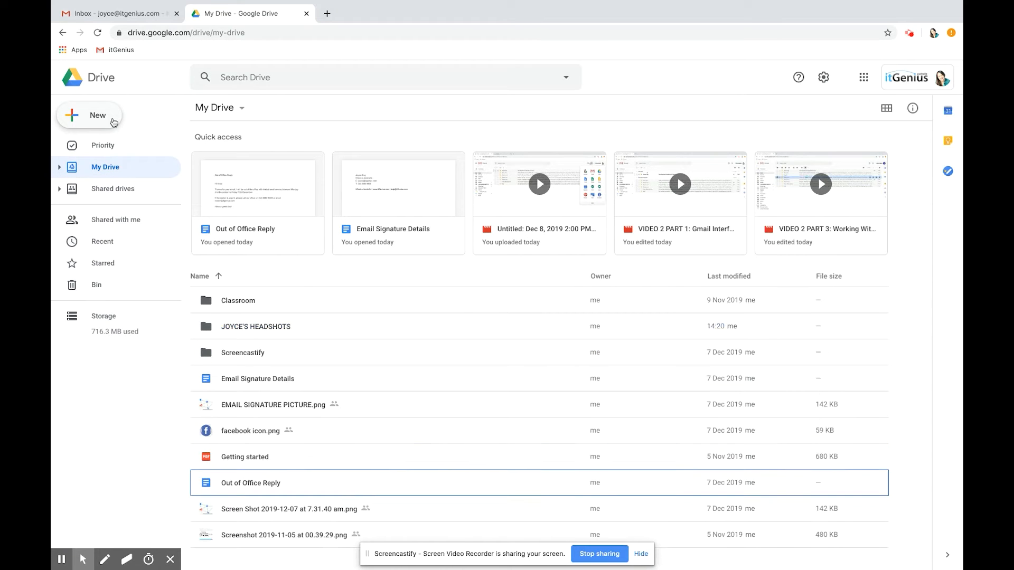
pyautogui.click(255, 326)
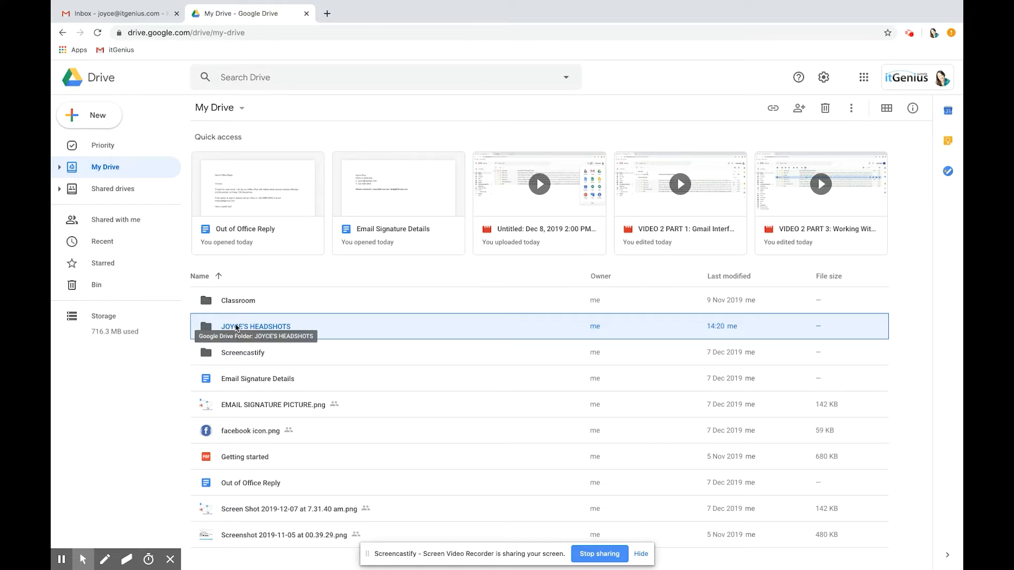
# Upload the JOYCE HEADSHOT image from the computer into the JOYCE'S HEADSHOTS folder
pyautogui.doubleClick(256, 326)
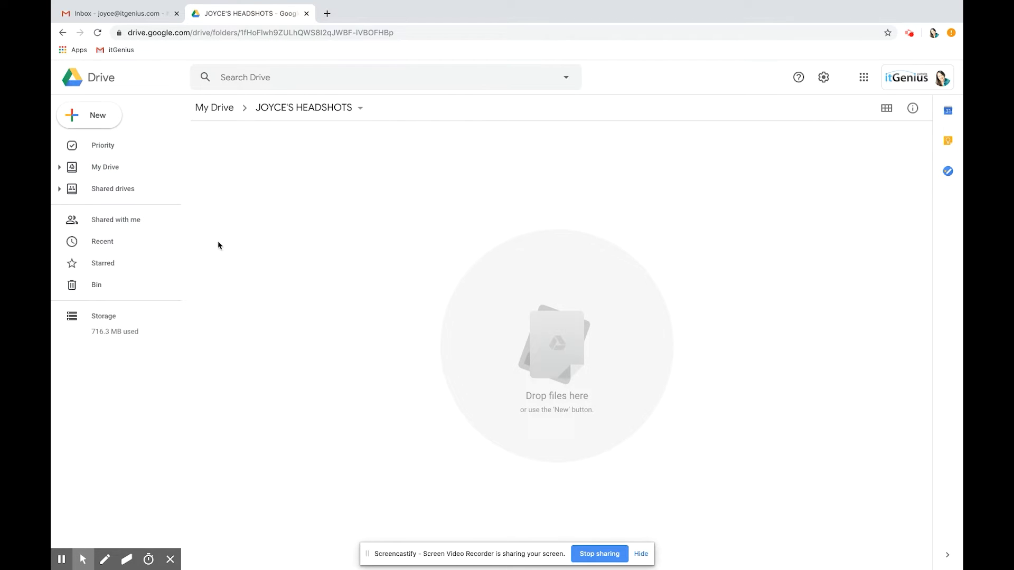
pyautogui.click(90, 115)
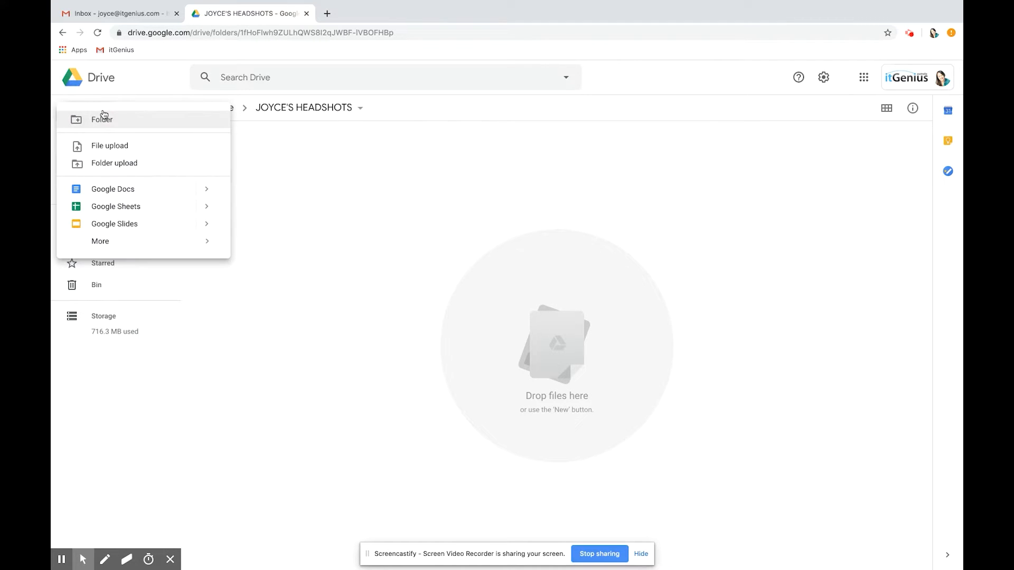
pyautogui.moveTo(109, 145)
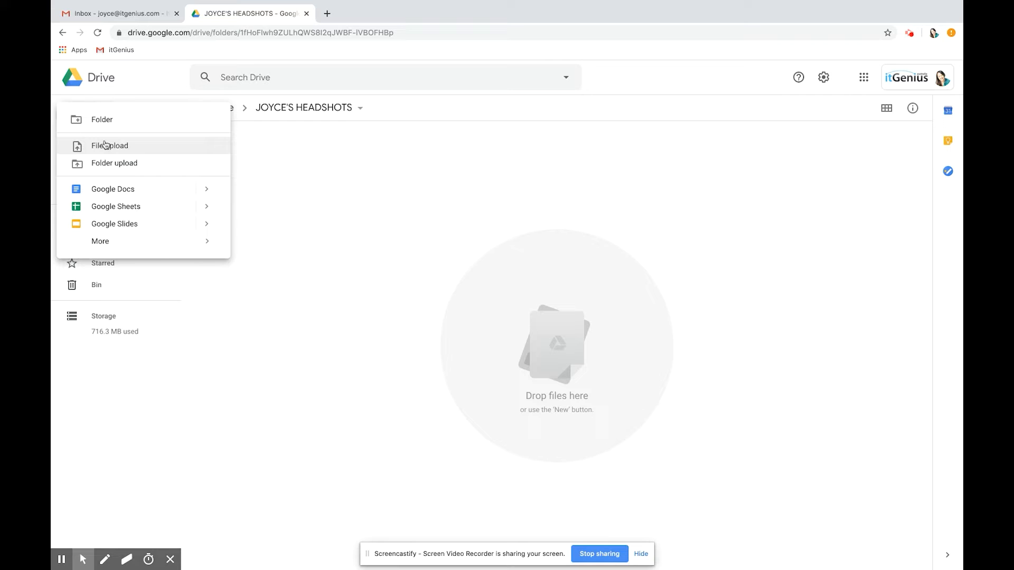
pyautogui.click(110, 145)
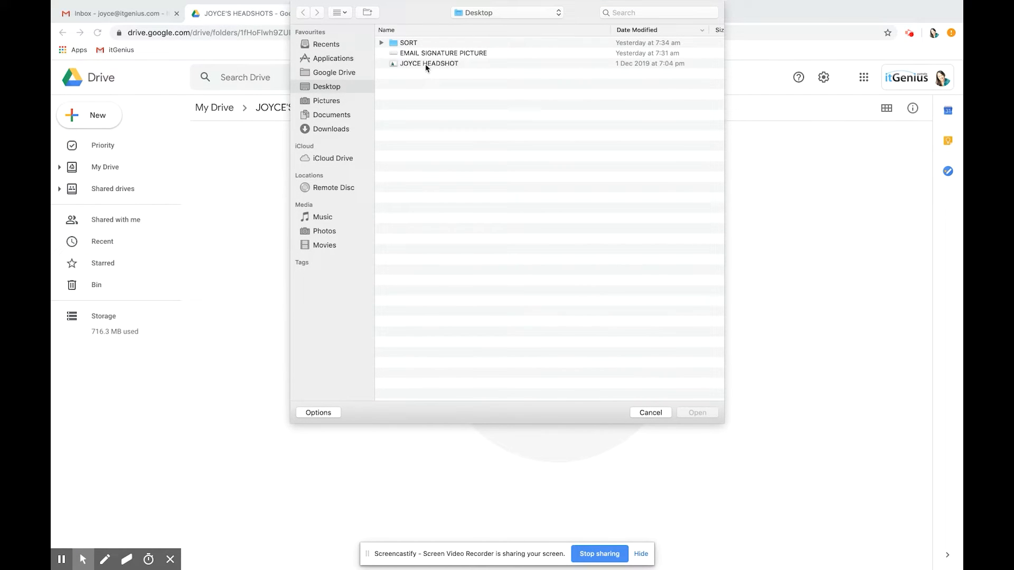
pyautogui.click(429, 62)
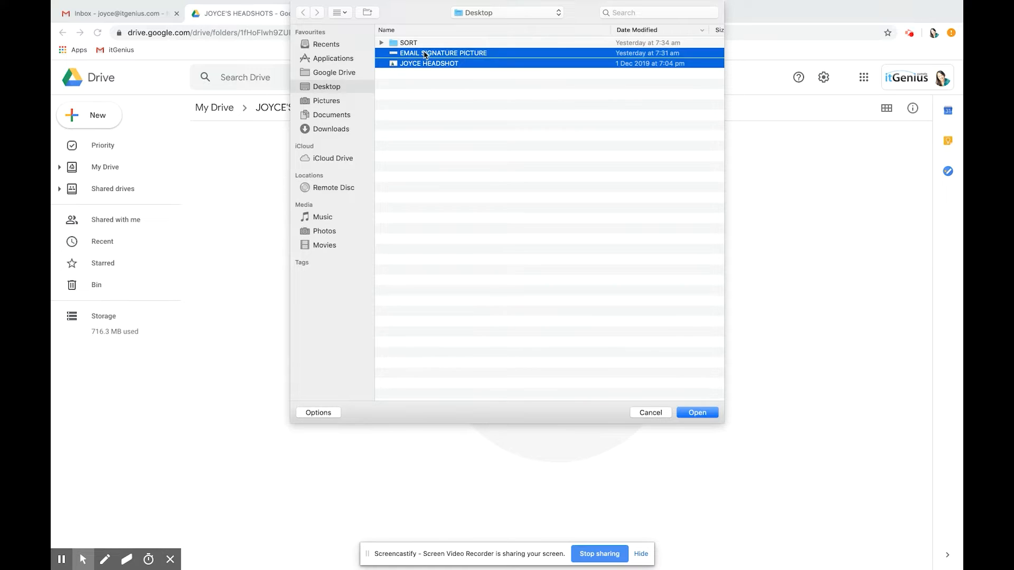
pyautogui.click(429, 63)
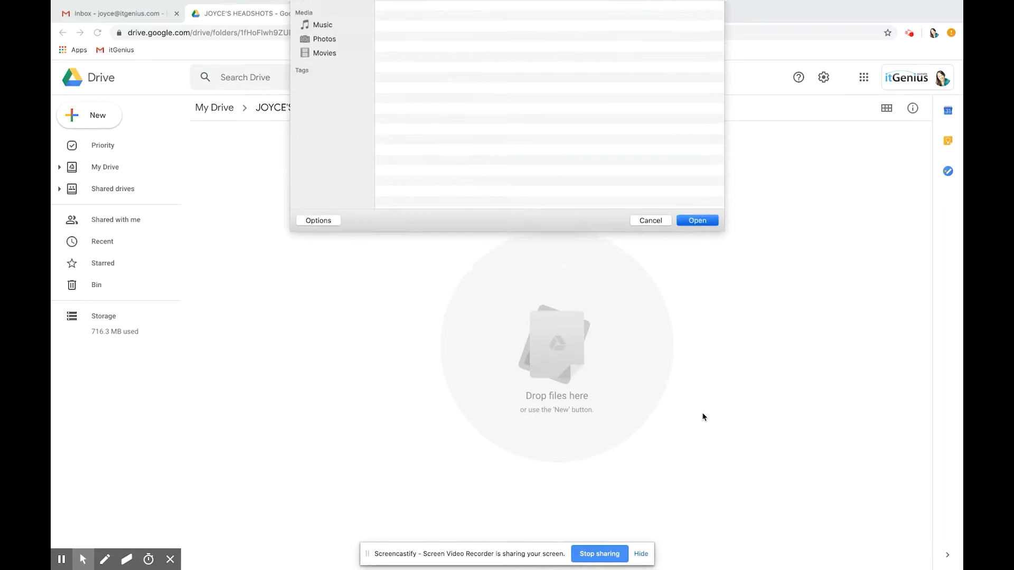
pyautogui.click(697, 221)
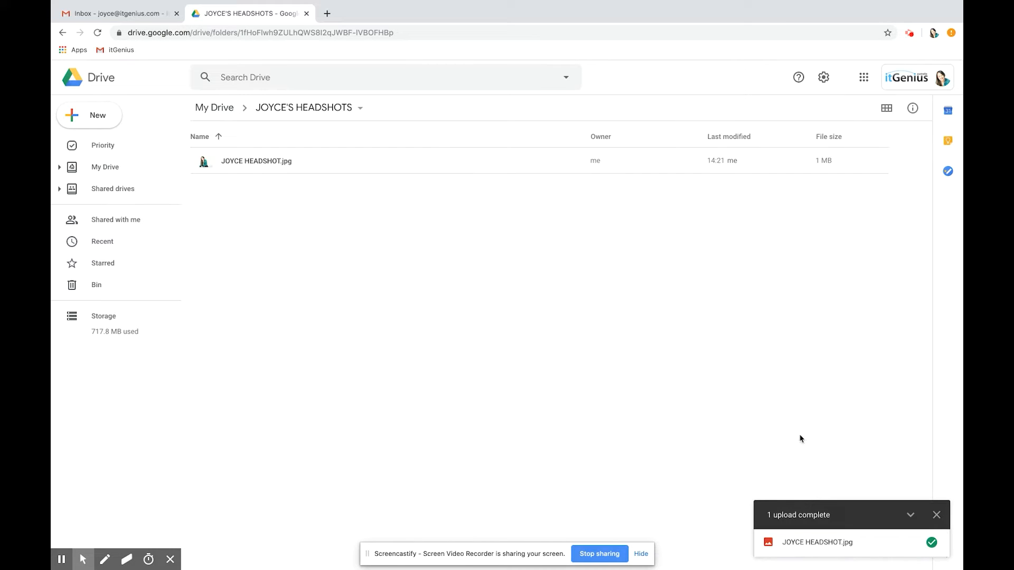
pyautogui.moveTo(381, 229)
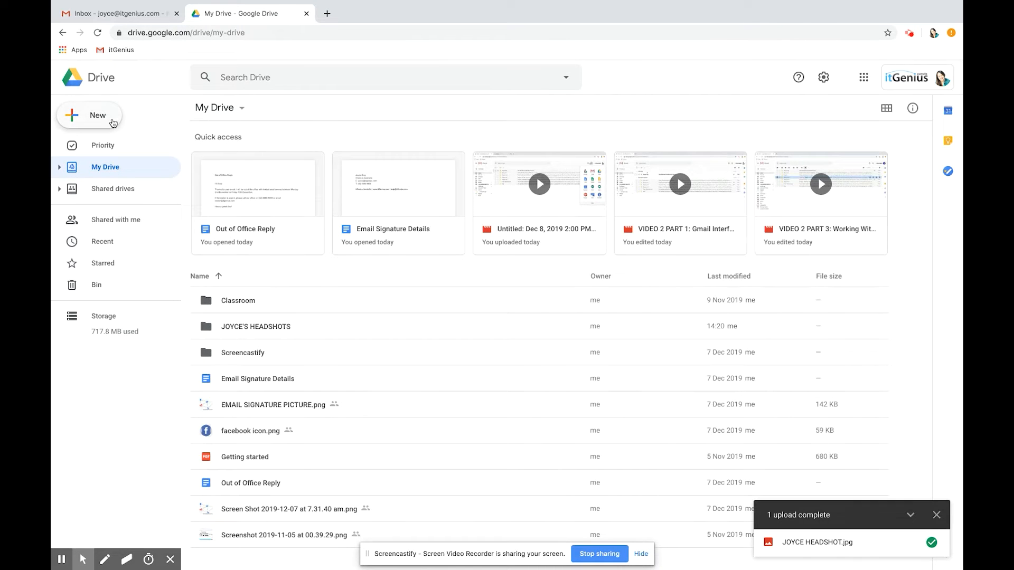
pyautogui.click(89, 115)
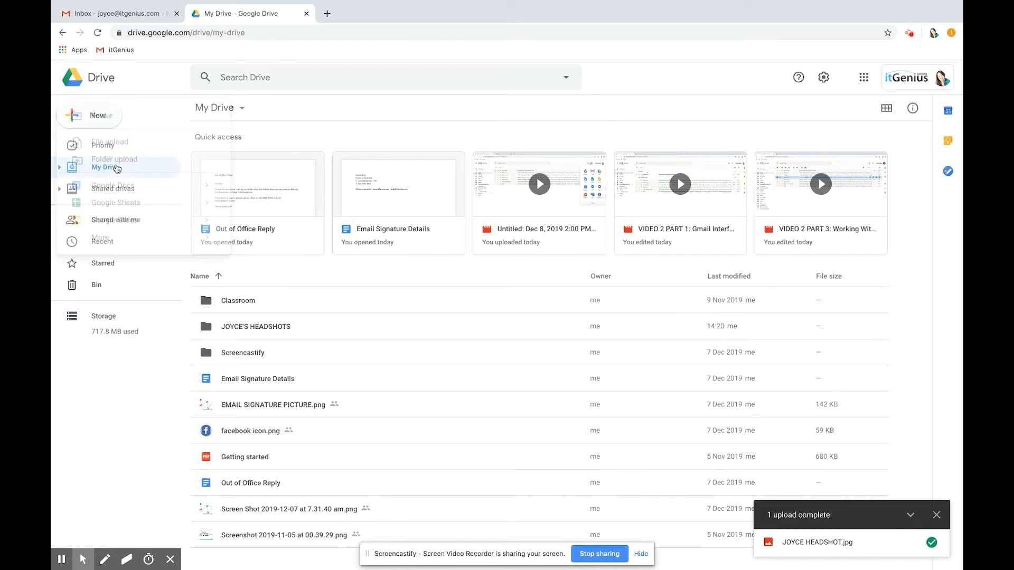
pyautogui.click(109, 141)
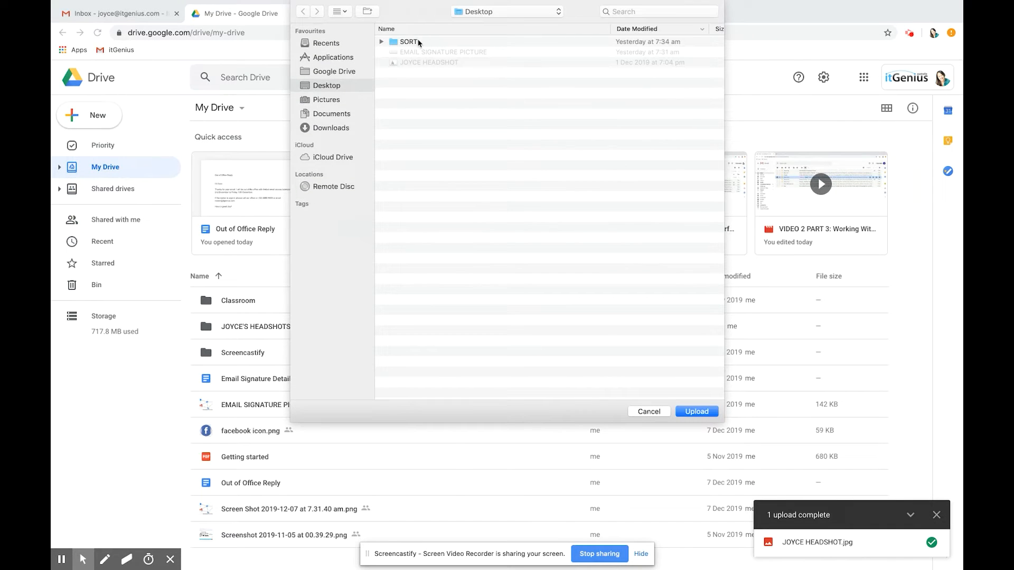
pyautogui.click(410, 41)
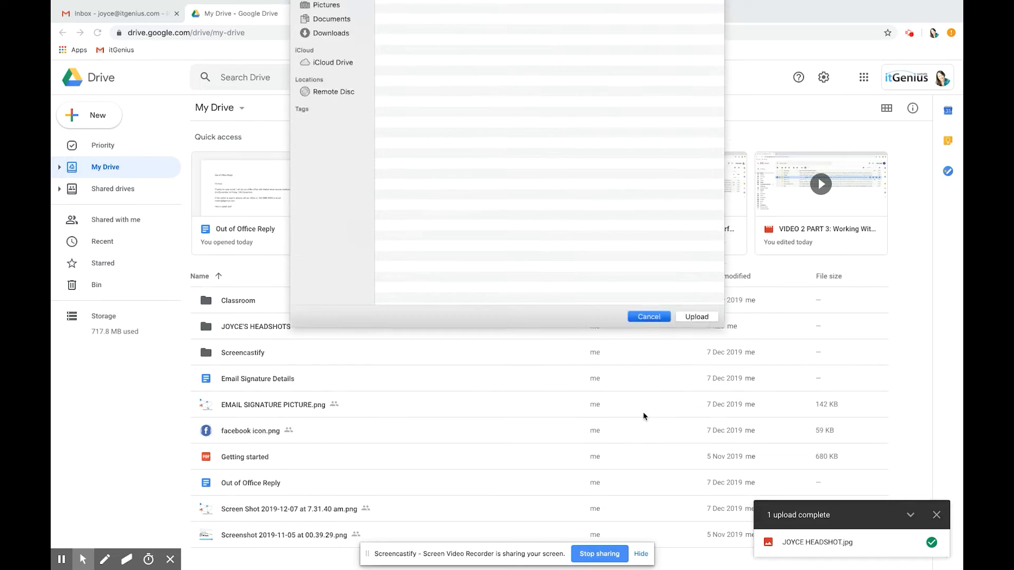
pyautogui.click(648, 316)
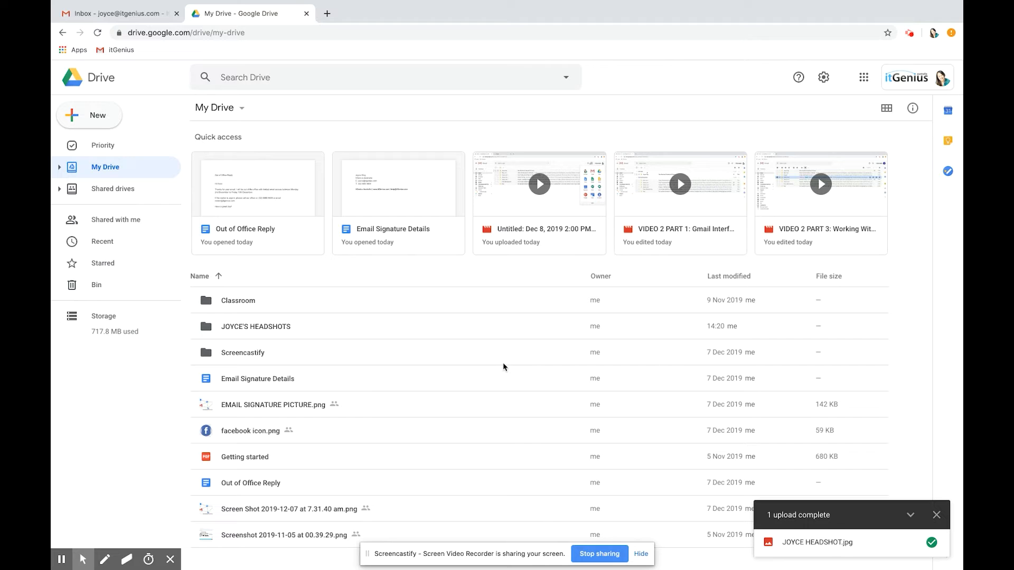
pyautogui.moveTo(435, 277)
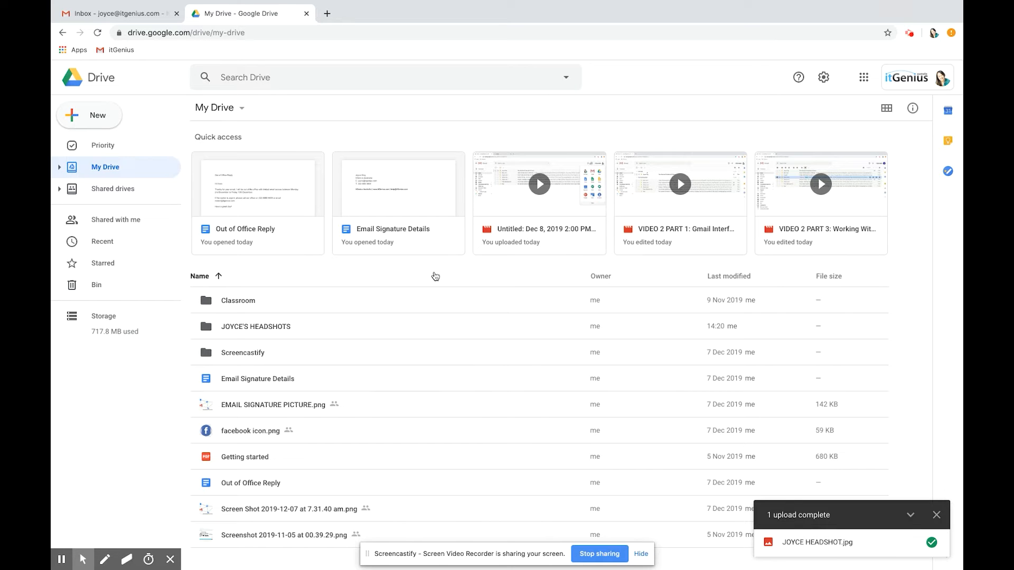
pyautogui.click(61, 559)
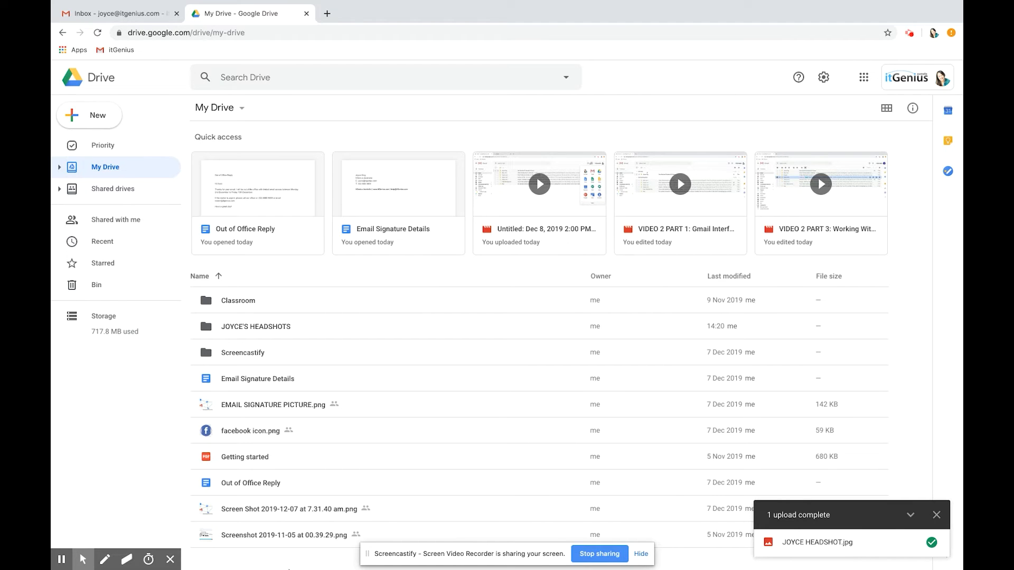
pyautogui.moveTo(680, 229)
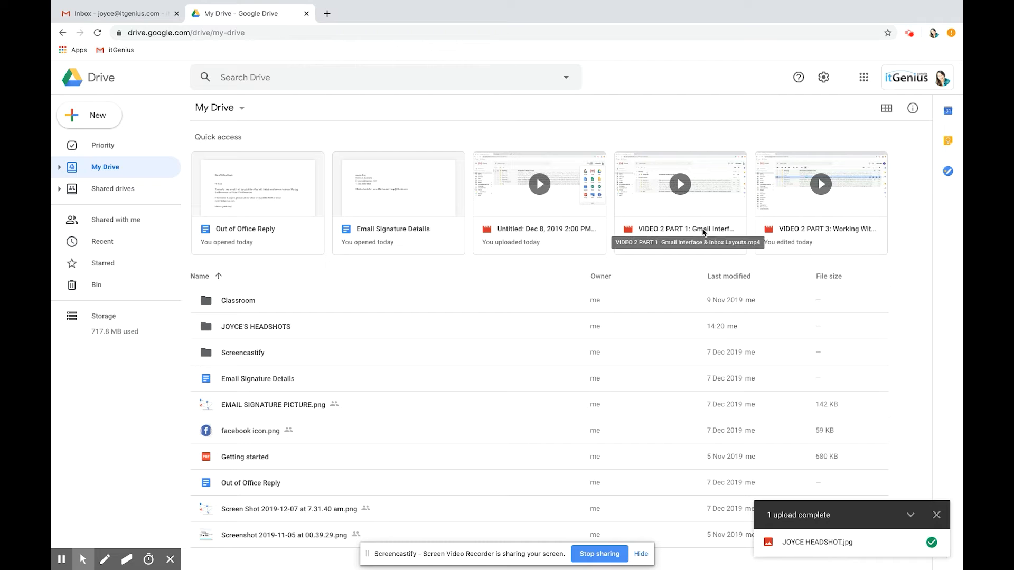
# Open Drive Settings from the gear menu and scroll General down to Offline
pyautogui.click(824, 77)
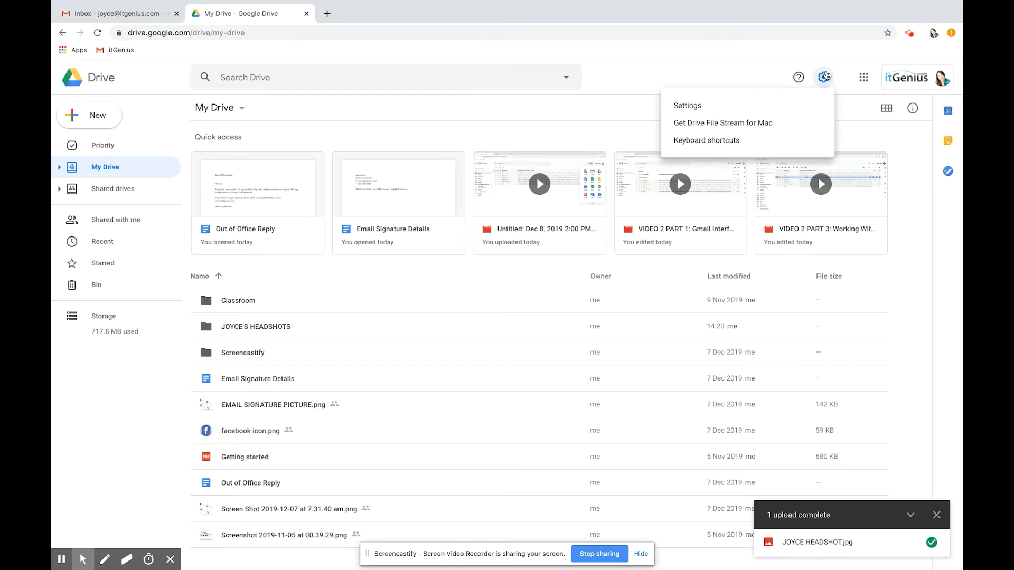
pyautogui.click(686, 105)
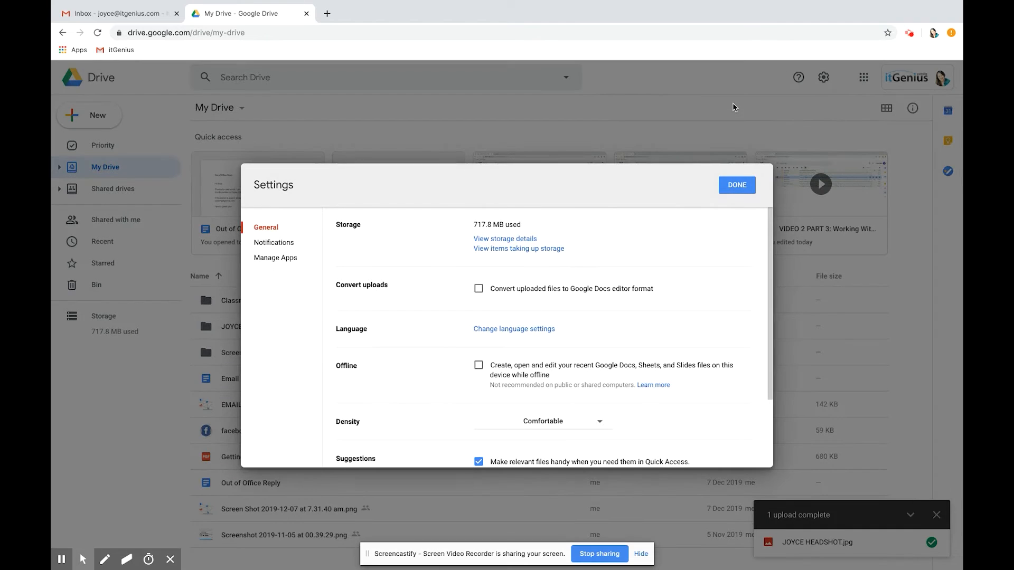
pyautogui.scroll(-3)
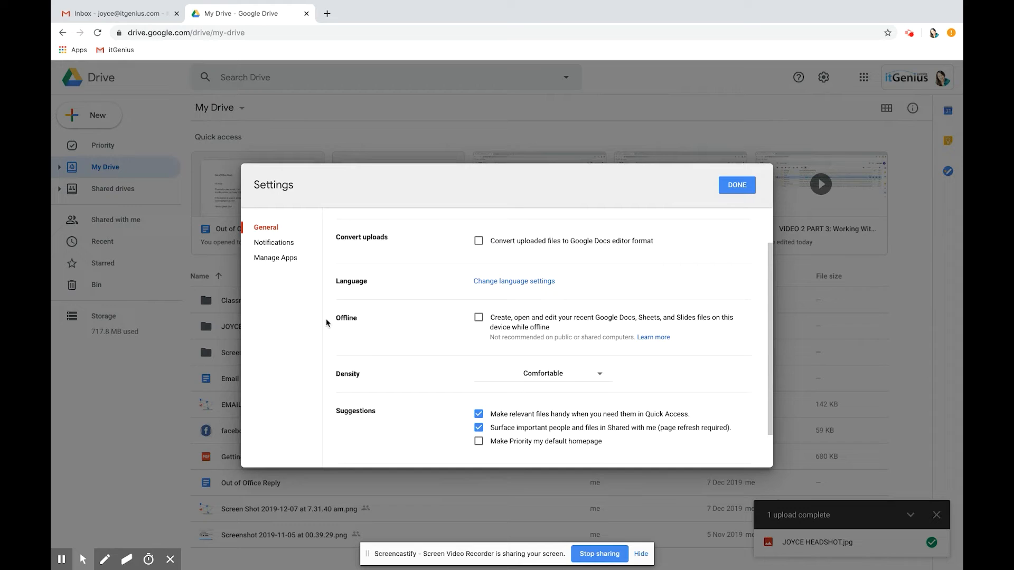
pyautogui.moveTo(469, 339)
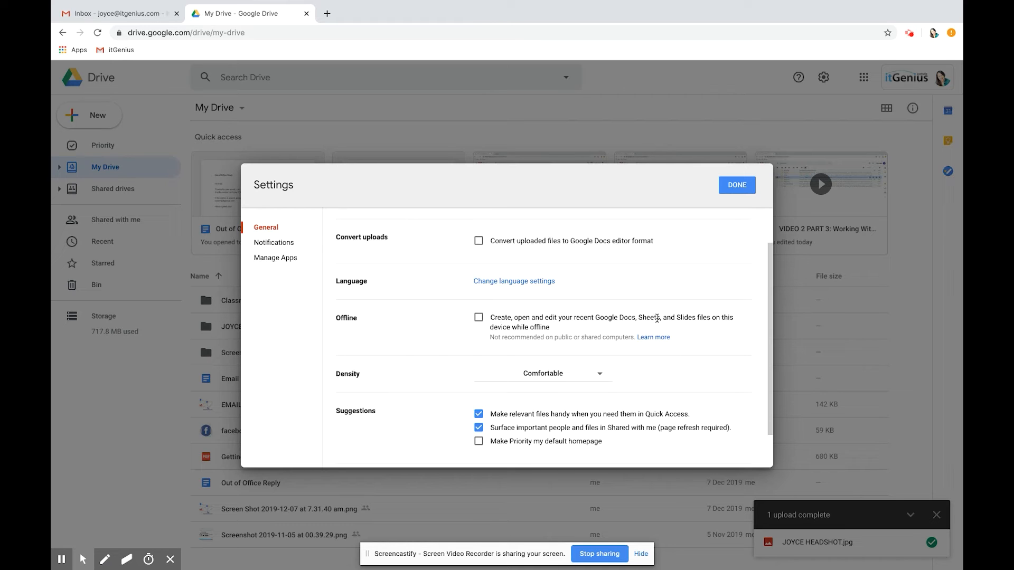
pyautogui.moveTo(558, 305)
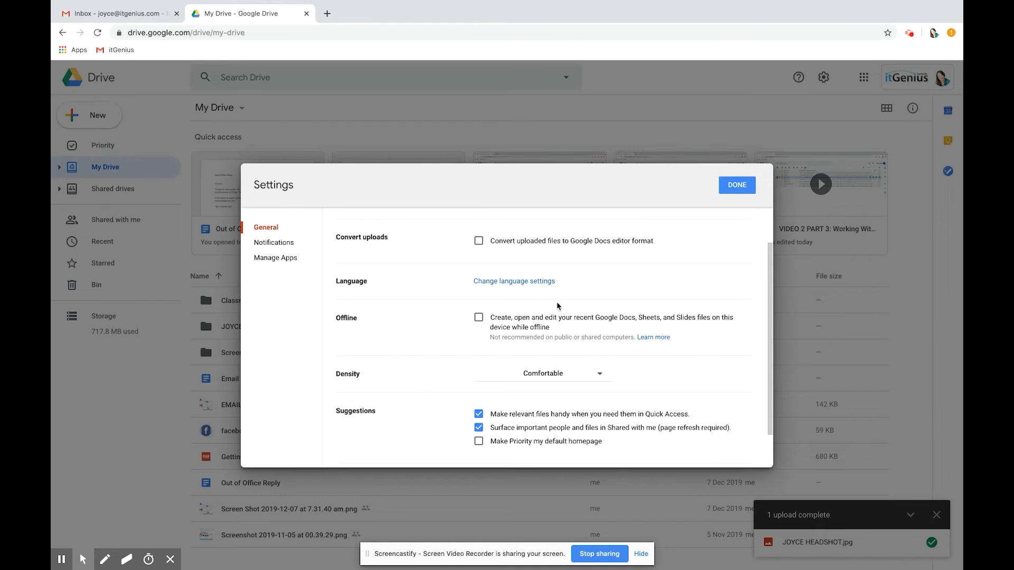
pyautogui.moveTo(486, 263)
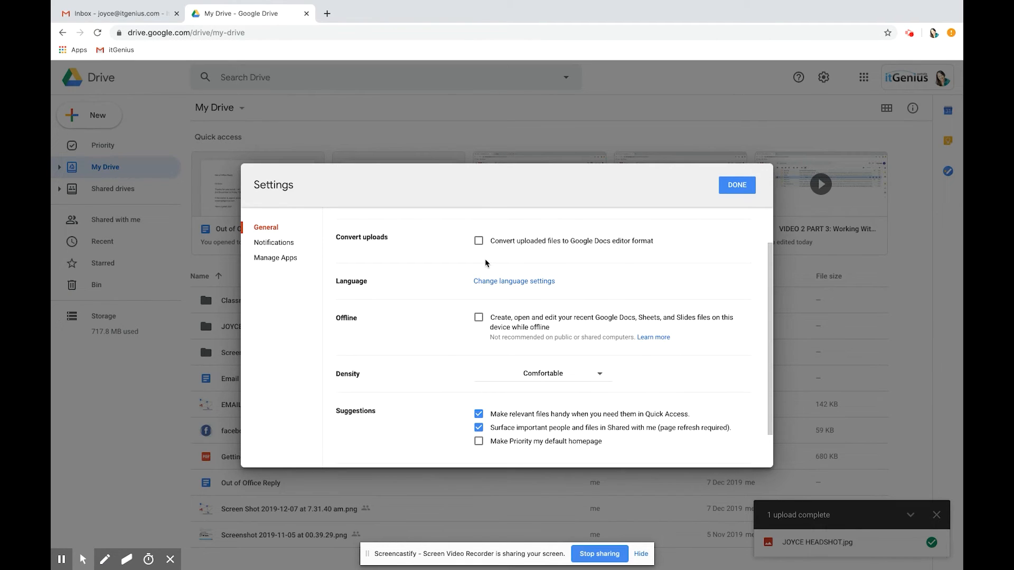
pyautogui.moveTo(354, 322)
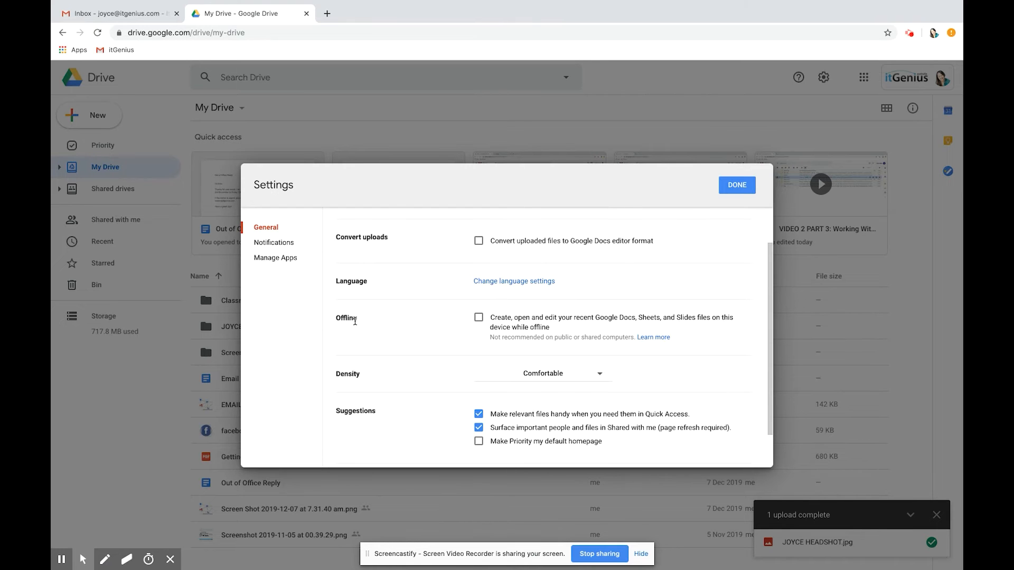